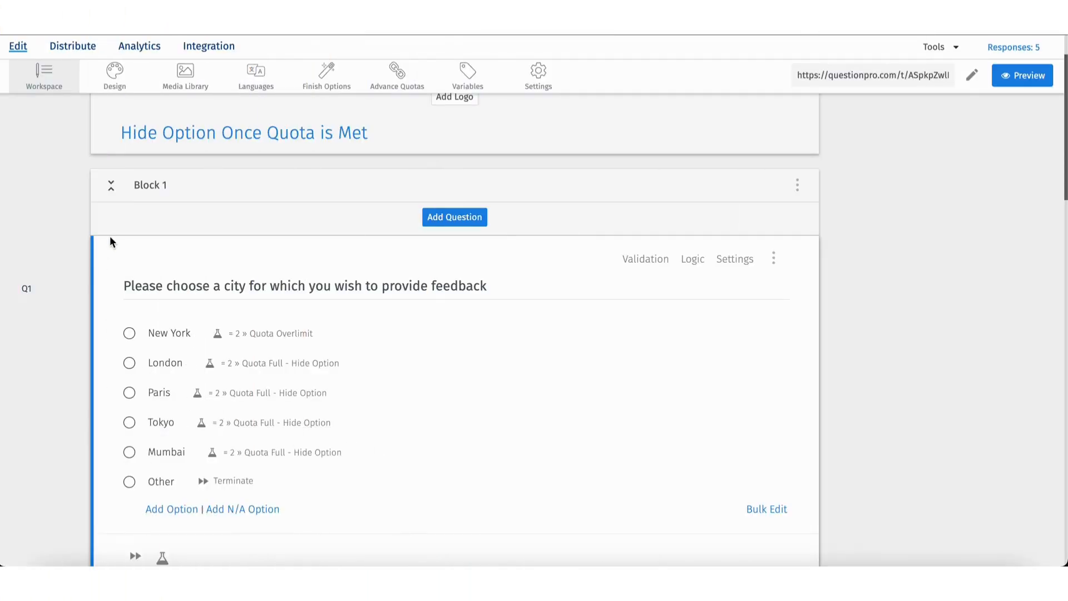
pyautogui.moveTo(264, 275)
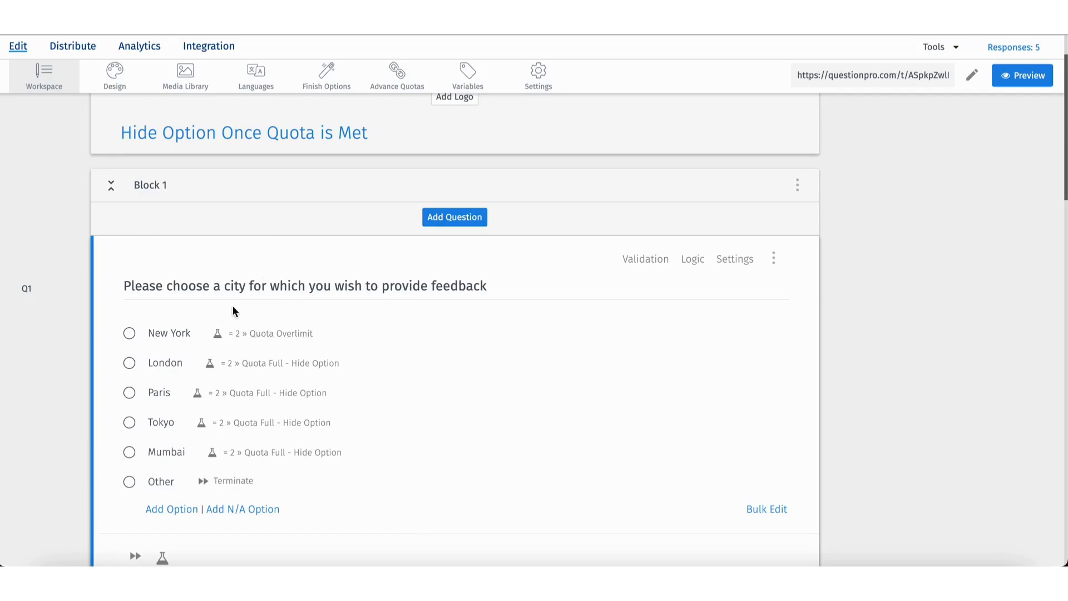
pyautogui.moveTo(421, 311)
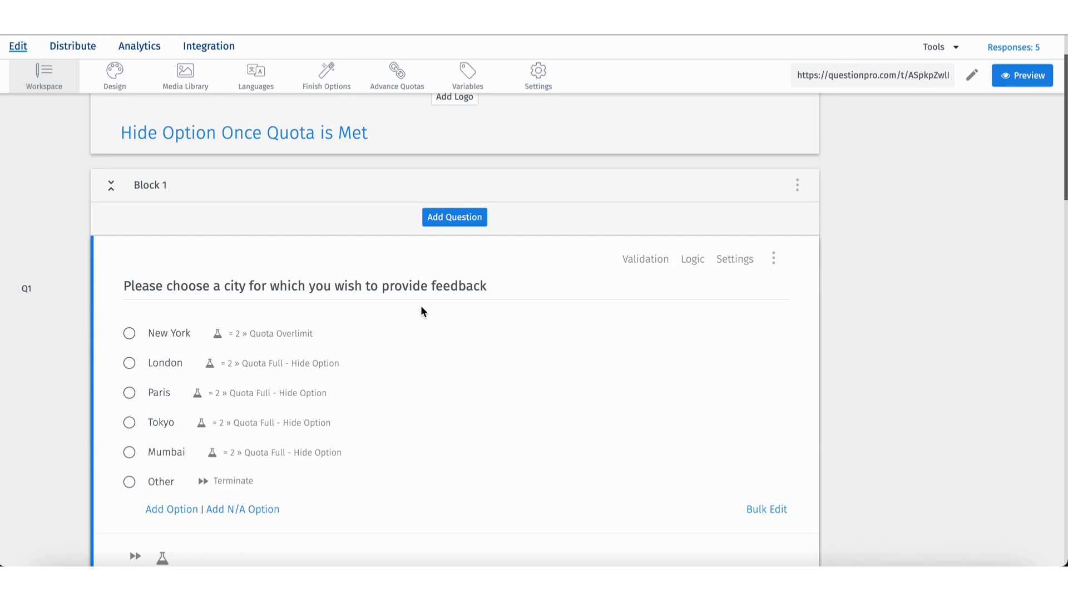
pyautogui.moveTo(247, 317)
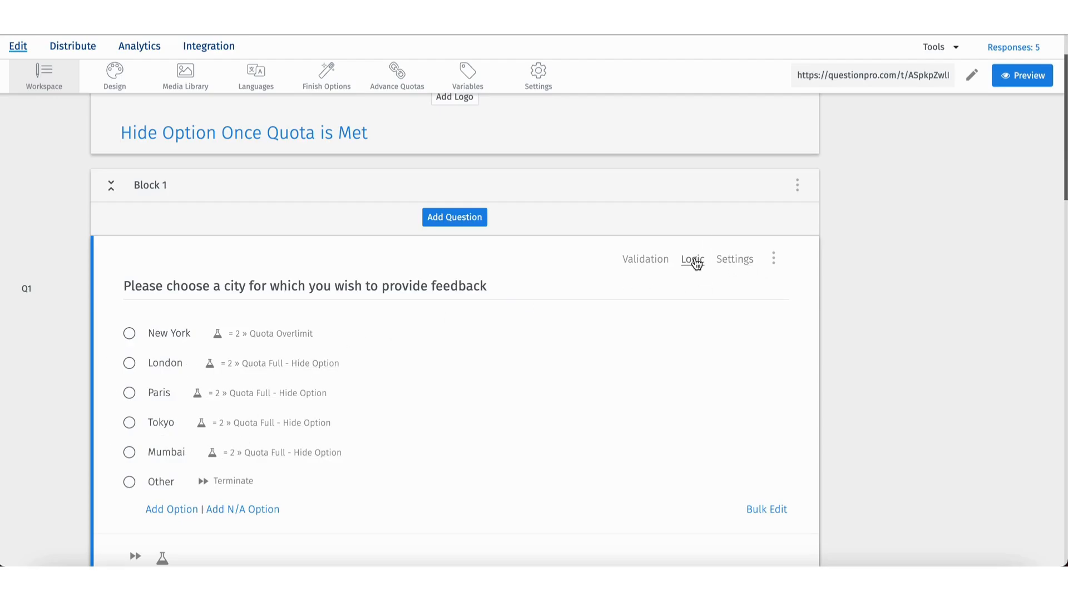
# Switch Q1's logic type to Quota Control, revealing the limit of 2 per city.
pyautogui.click(692, 260)
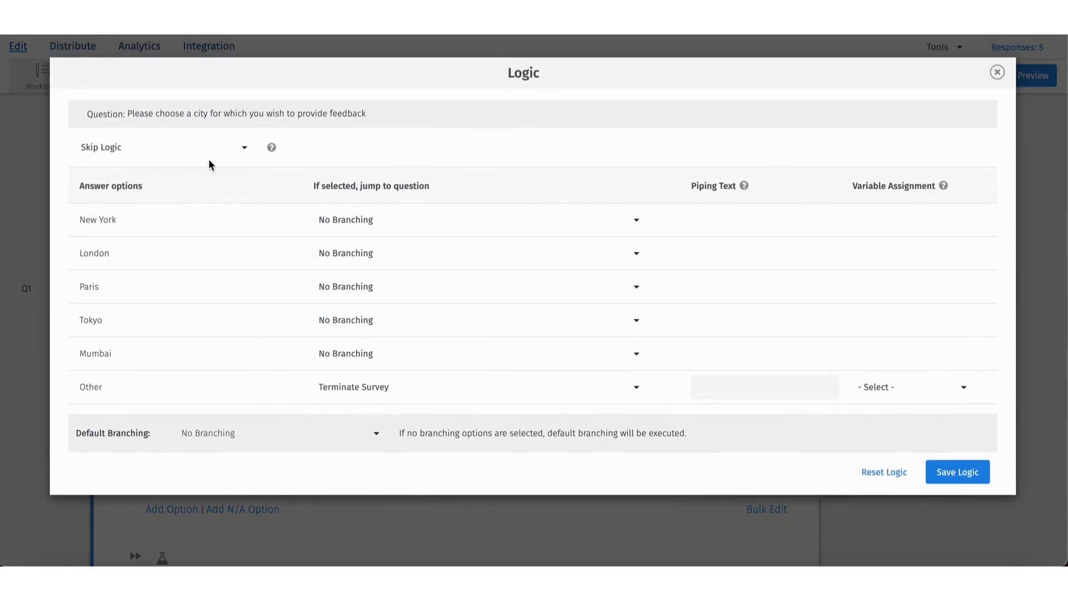
pyautogui.click(161, 146)
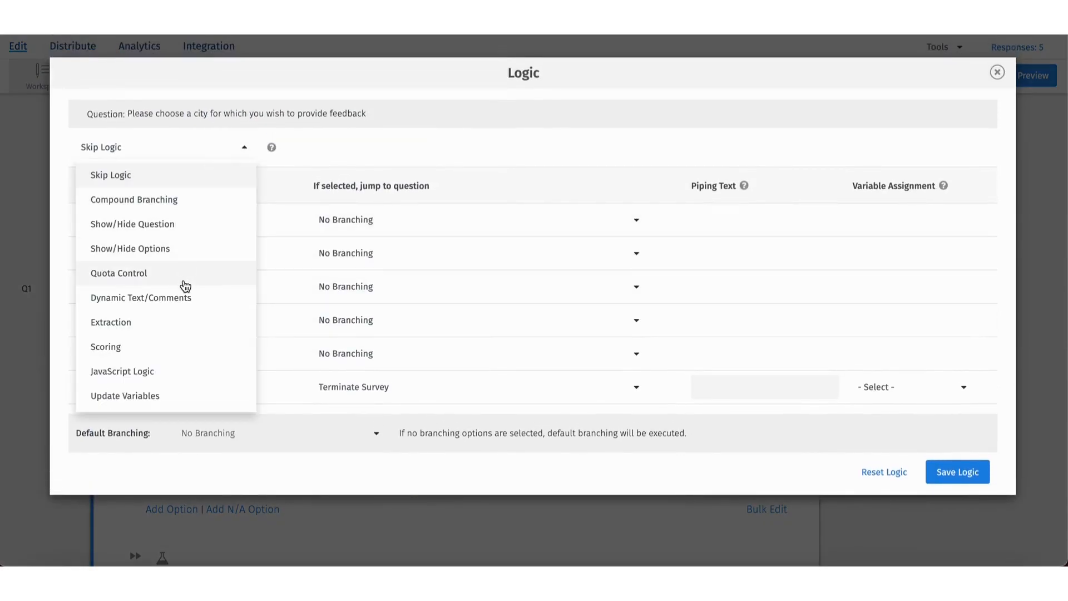
pyautogui.click(119, 272)
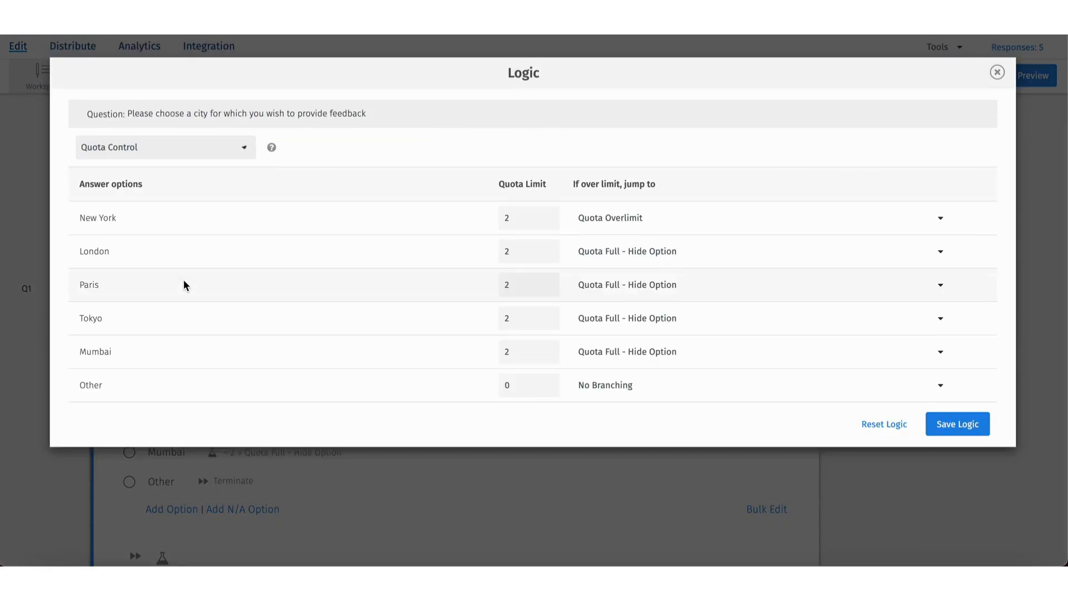
pyautogui.moveTo(456, 329)
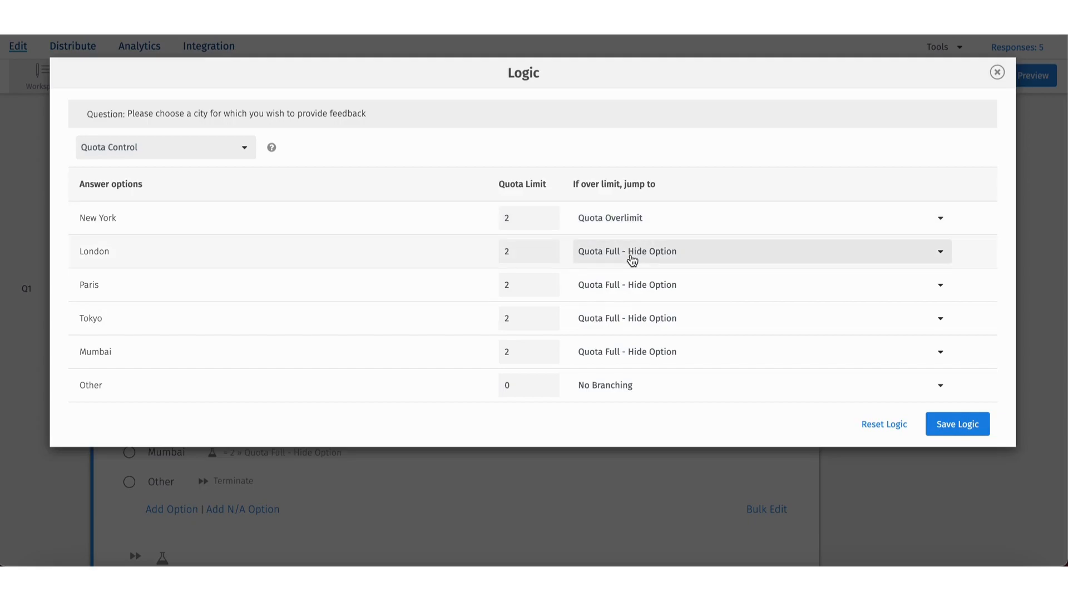
# Set London's over-limit action to 'Quota Full - Hide Option' and leave the logic settings.
pyautogui.click(760, 251)
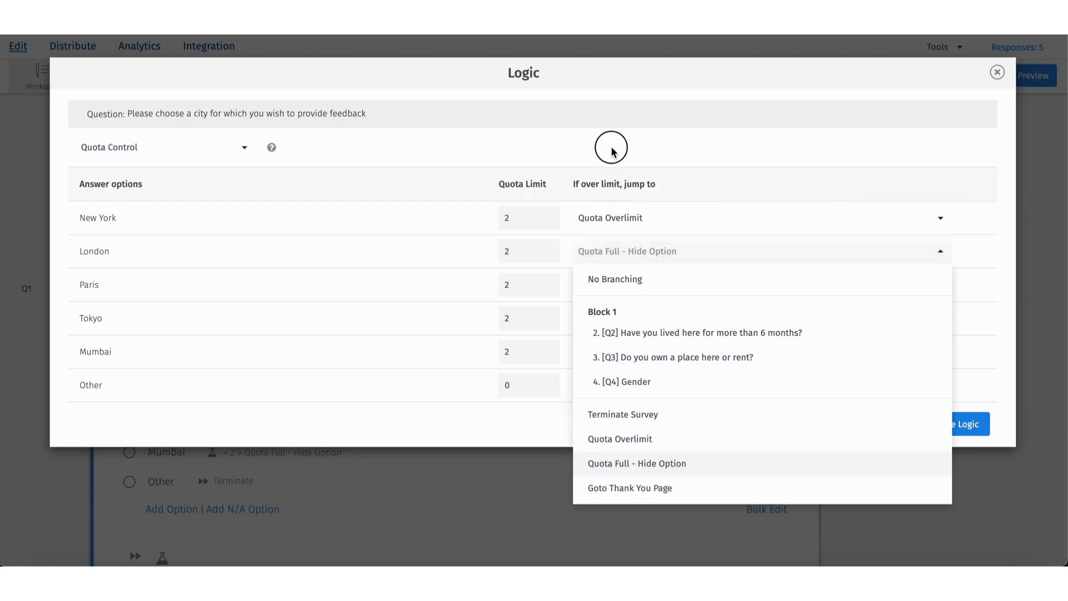
pyautogui.click(637, 463)
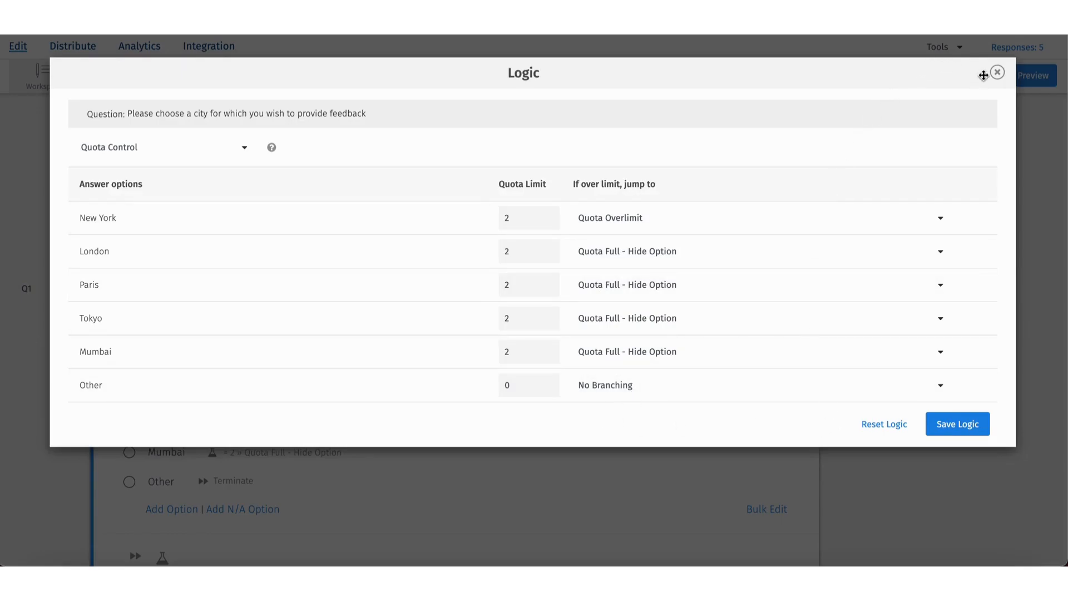
pyautogui.click(996, 73)
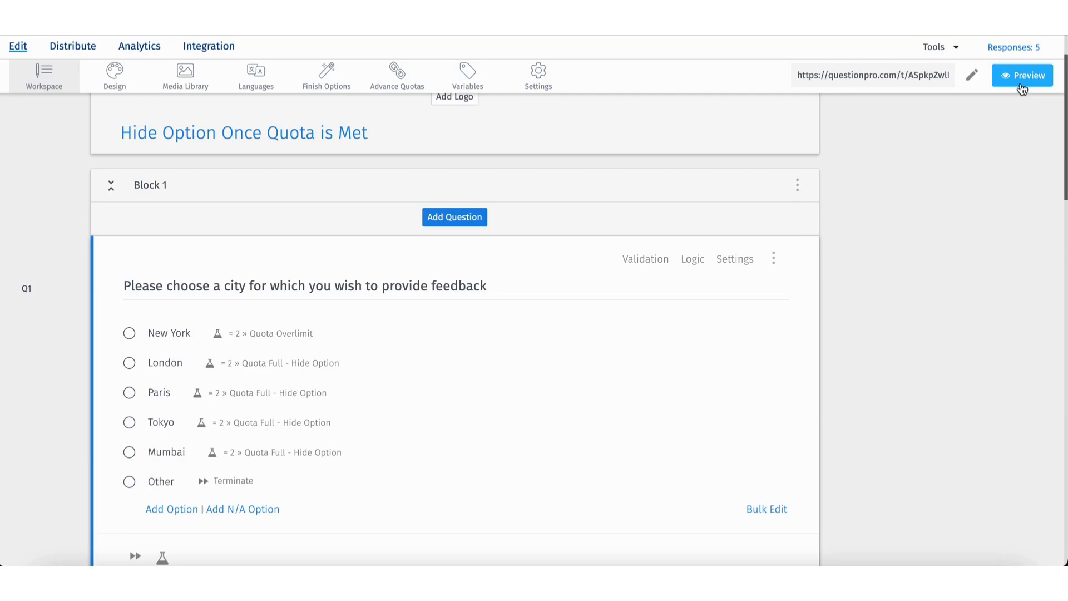
# Preview the survey as a respondent, confirming London is absent from the city choices.
pyautogui.click(1021, 75)
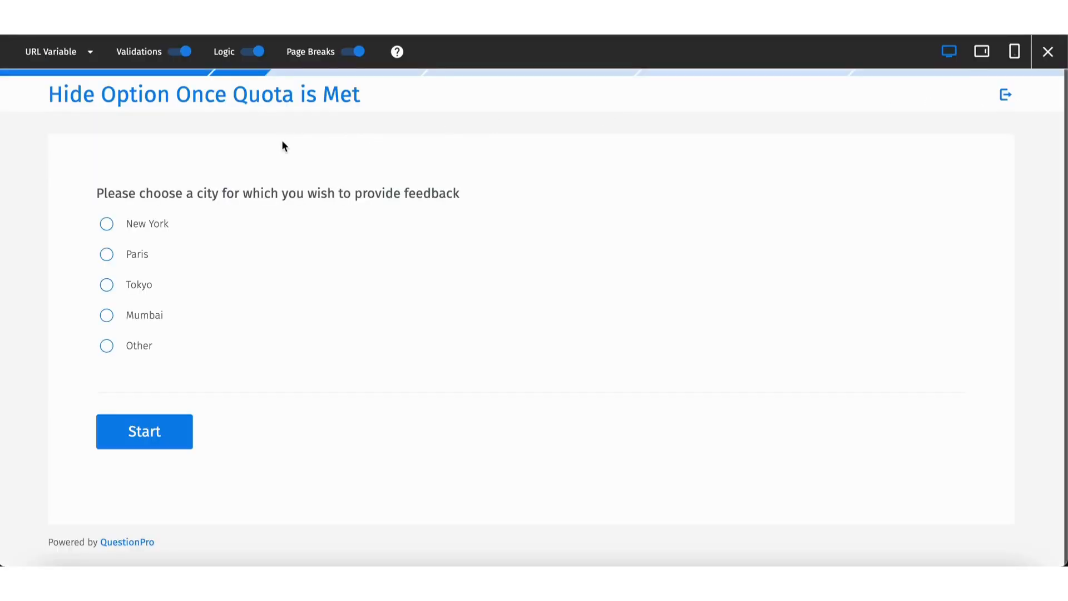
pyautogui.moveTo(86, 242)
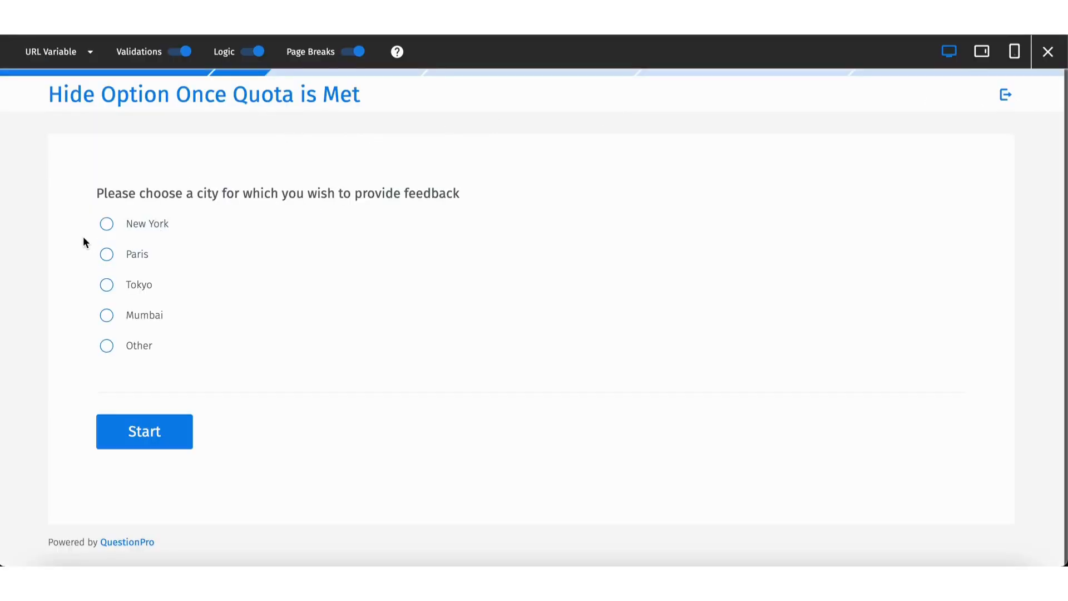
pyautogui.moveTo(171, 251)
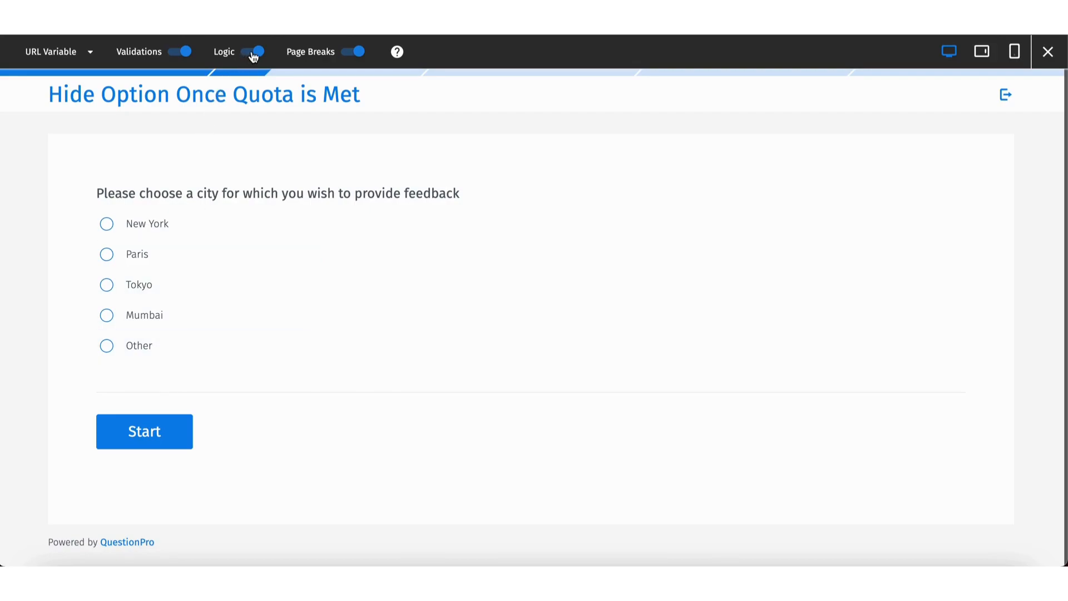
pyautogui.click(250, 51)
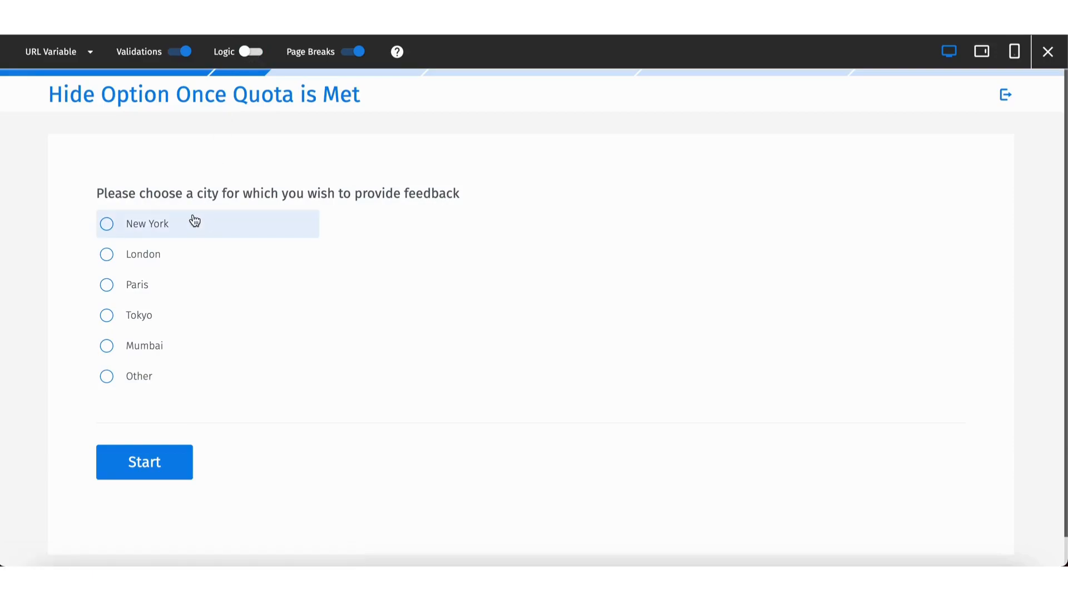
pyautogui.moveTo(141, 384)
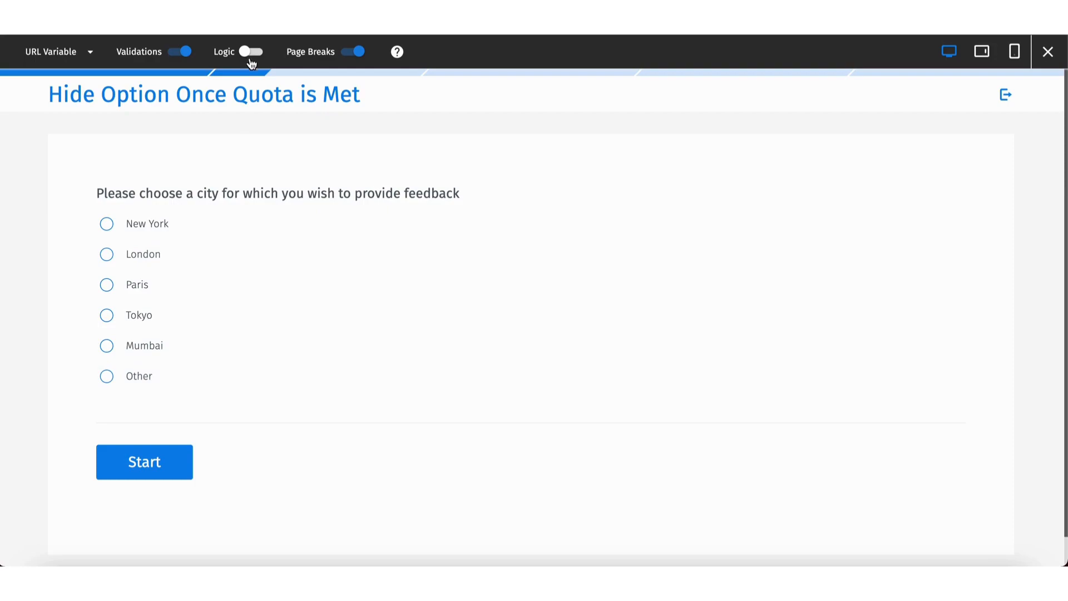
pyautogui.click(255, 51)
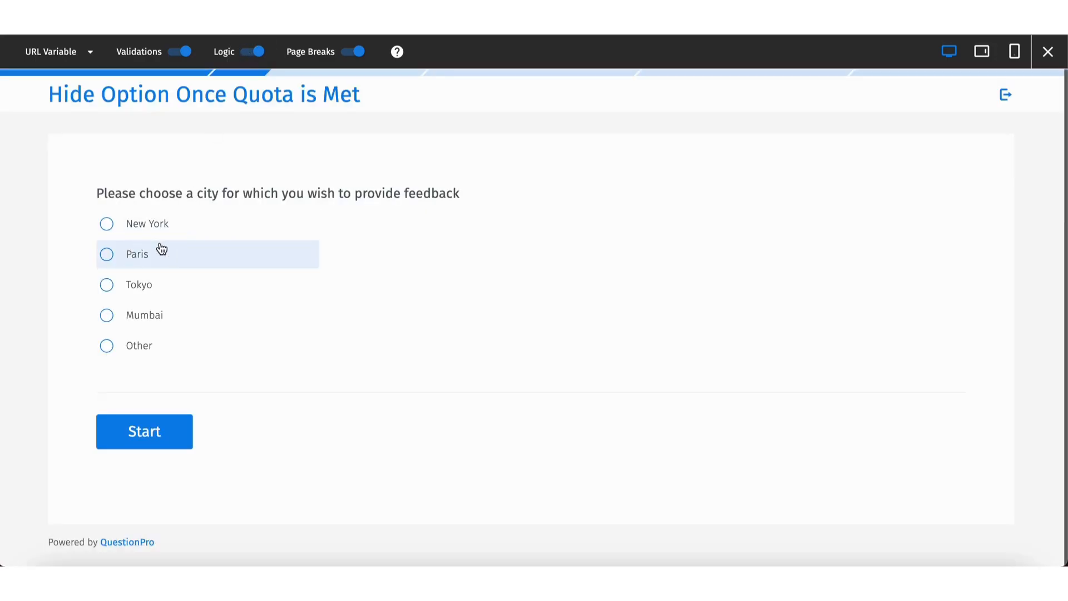
pyautogui.moveTo(168, 384)
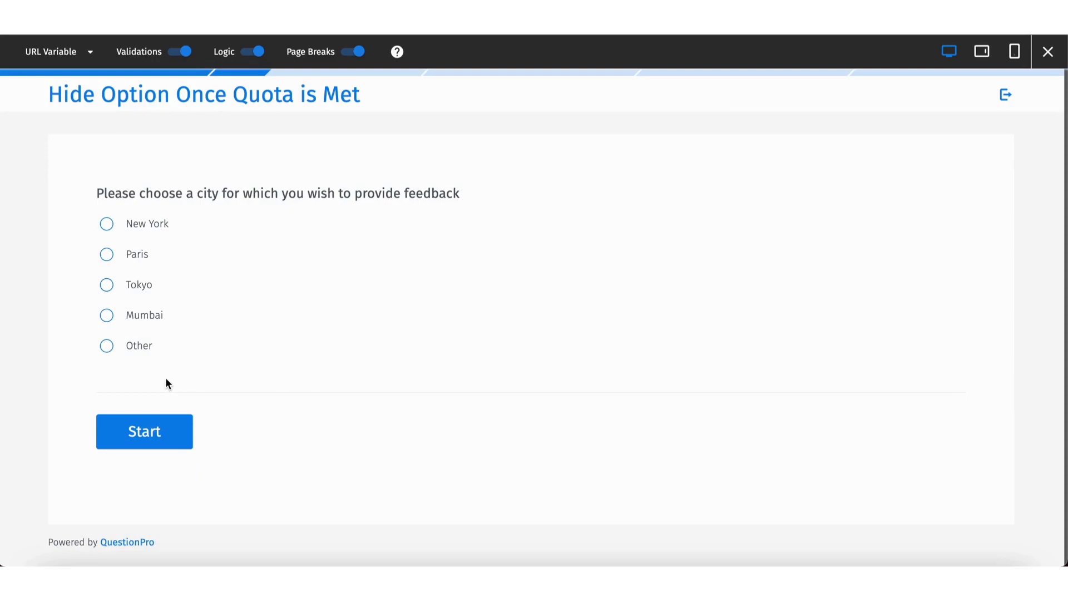
pyautogui.moveTo(224, 189)
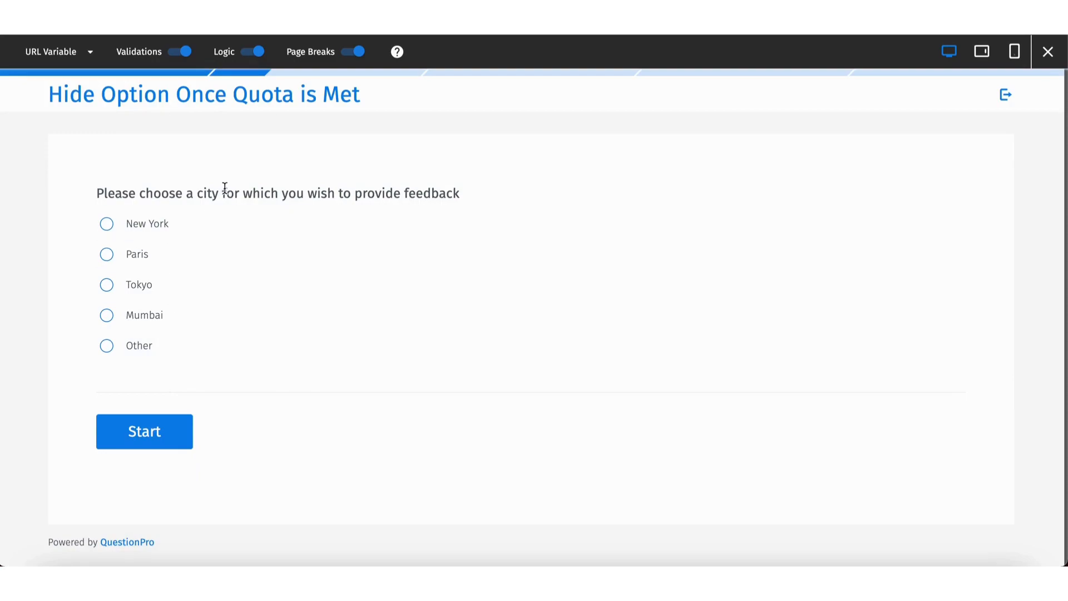